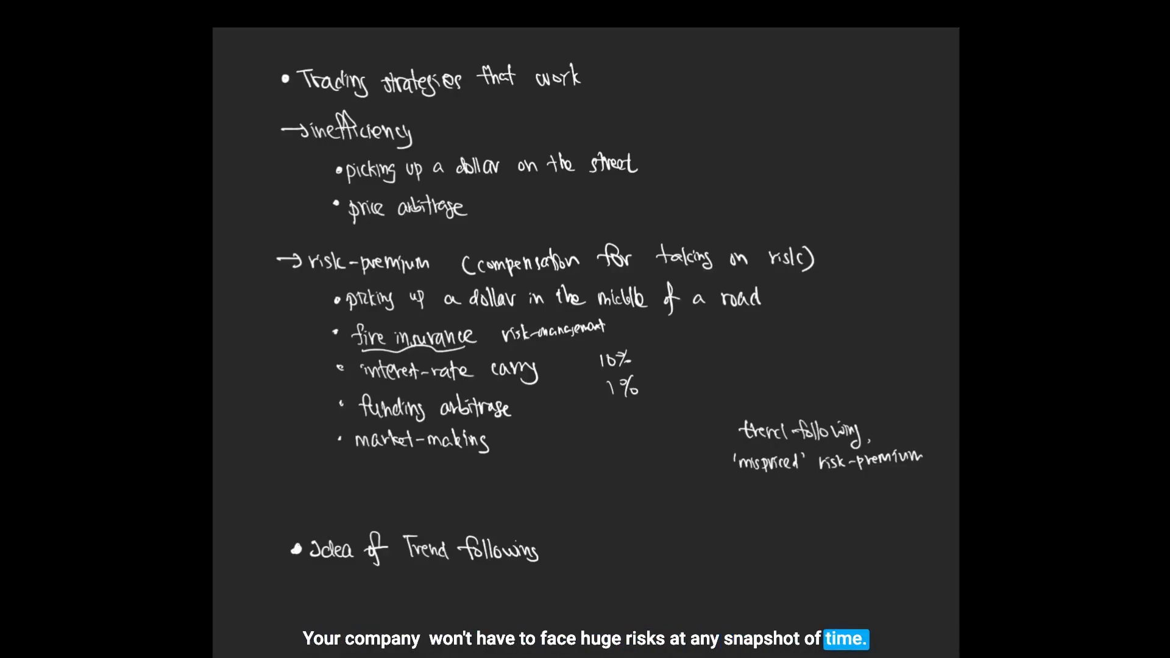
scroll(up, 3)
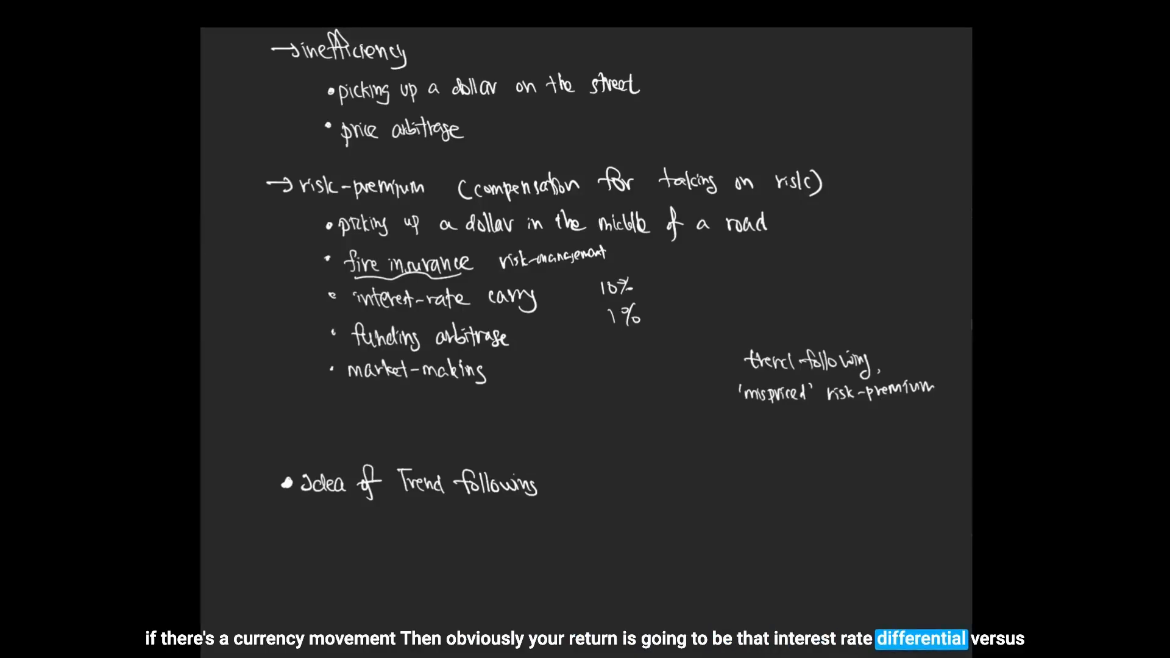
scroll(down, 3)
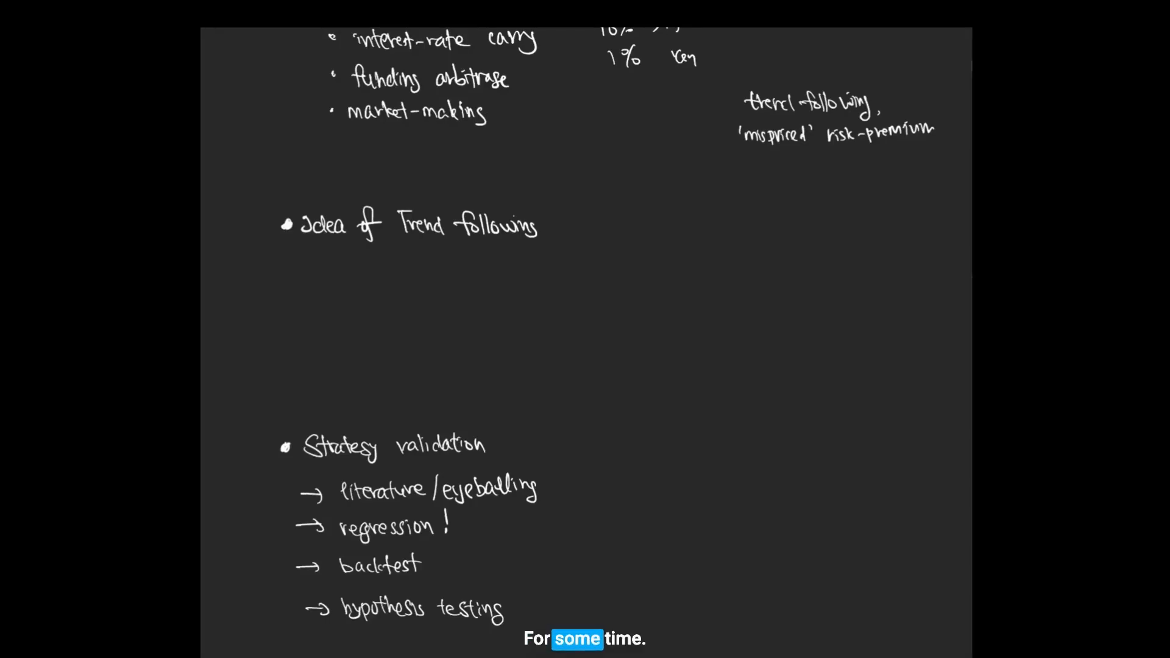